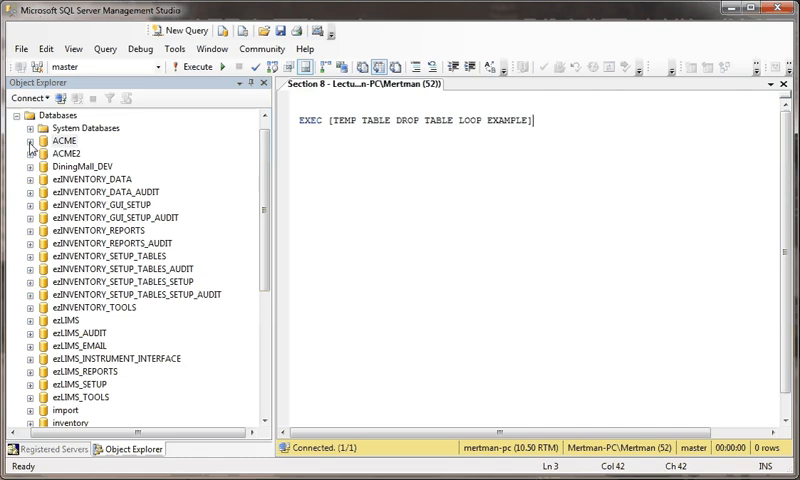
# Step: Open dbo.TEMP TABLE DROP TABLE LOOP EXAMPLE from ACME's Stored Procedures for modification
pyautogui.click(33, 140)
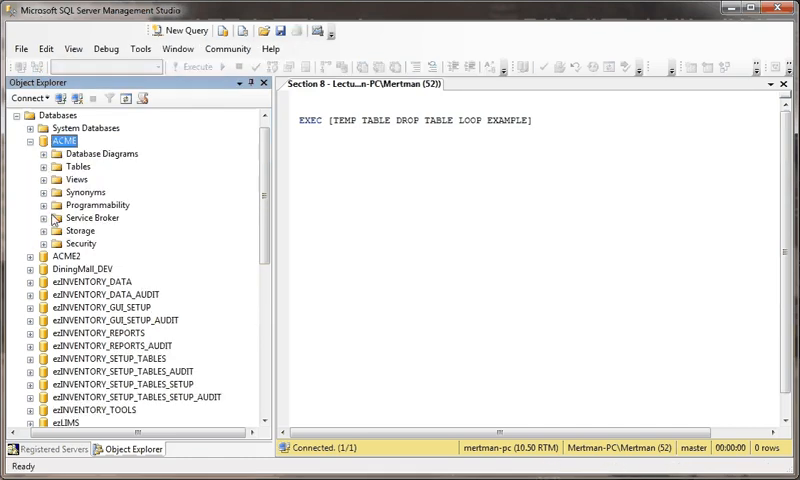
pyautogui.click(40, 204)
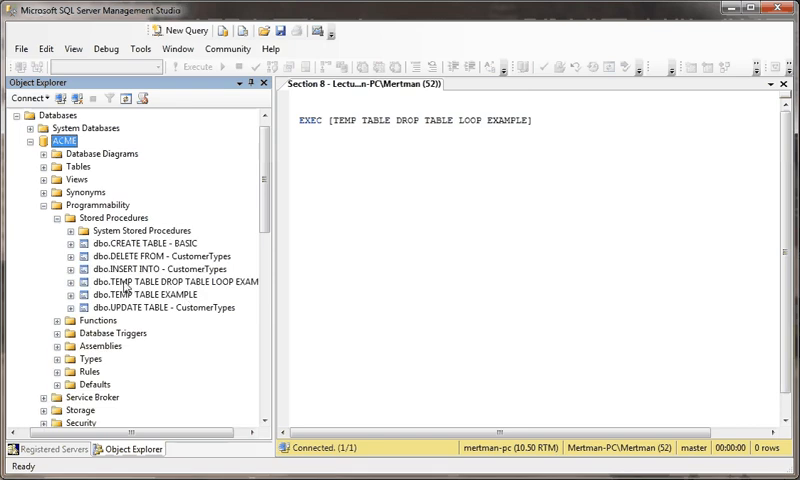
pyautogui.click(170, 281)
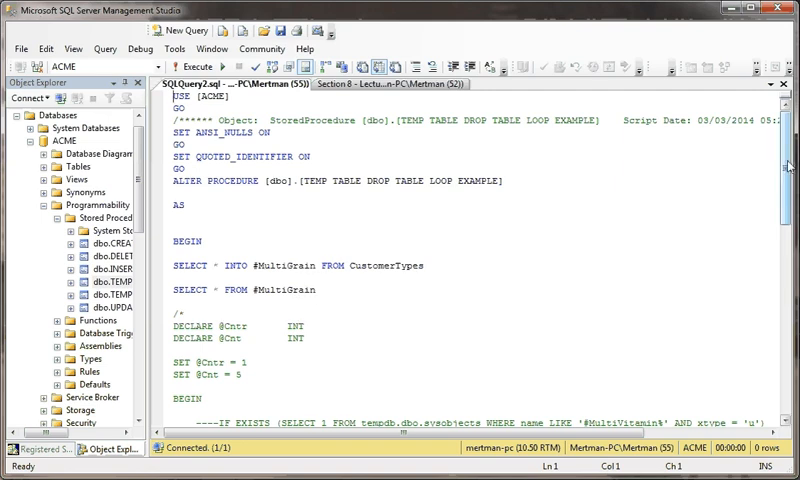
# Step: Scroll through the procedure script to review the #MultiGrain SELECT statements
pyautogui.scroll(-3)
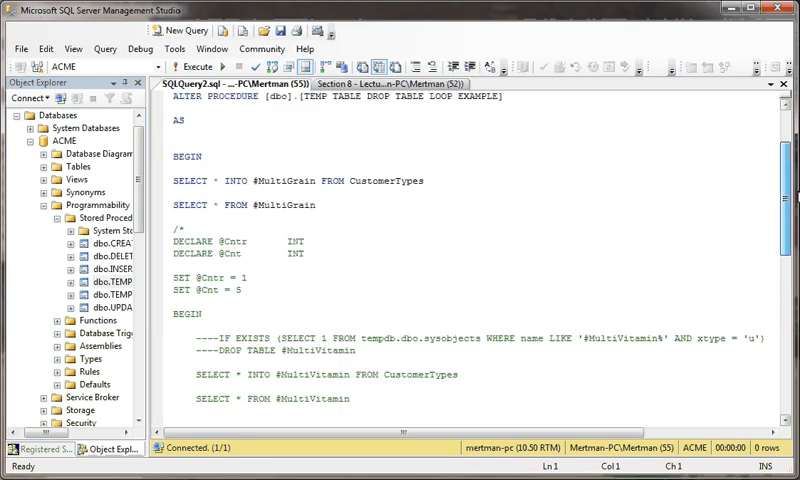
pyautogui.scroll(3)
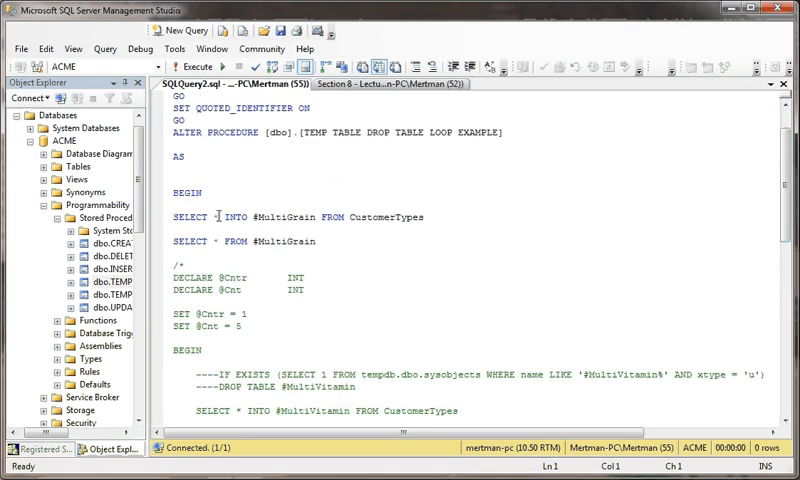
pyautogui.moveTo(347, 250)
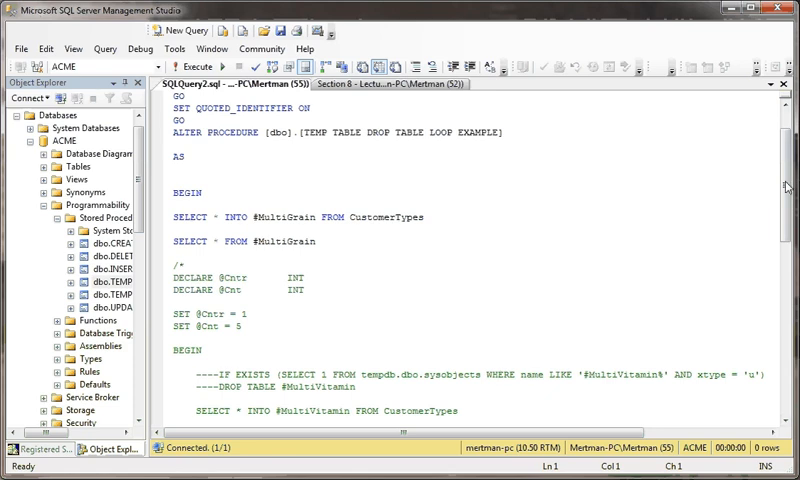
pyautogui.scroll(-3)
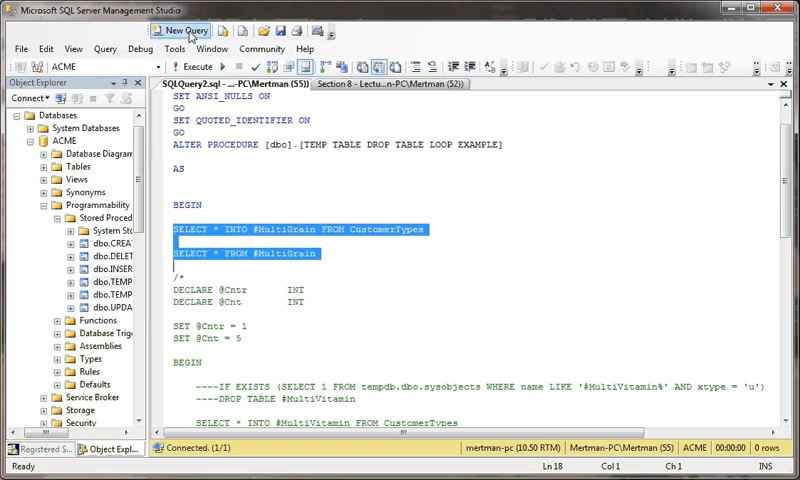
# Step: Run the #MultiGrain statements twice in a new query, then close it without saving
pyautogui.click(182, 29)
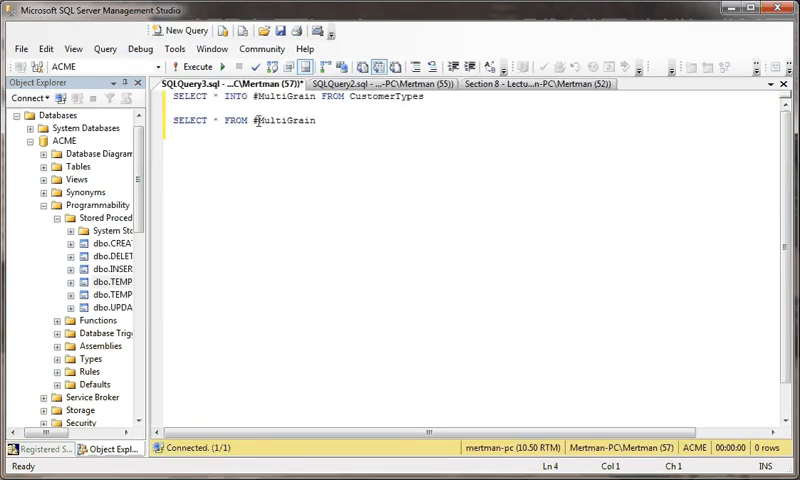
pyautogui.click(193, 65)
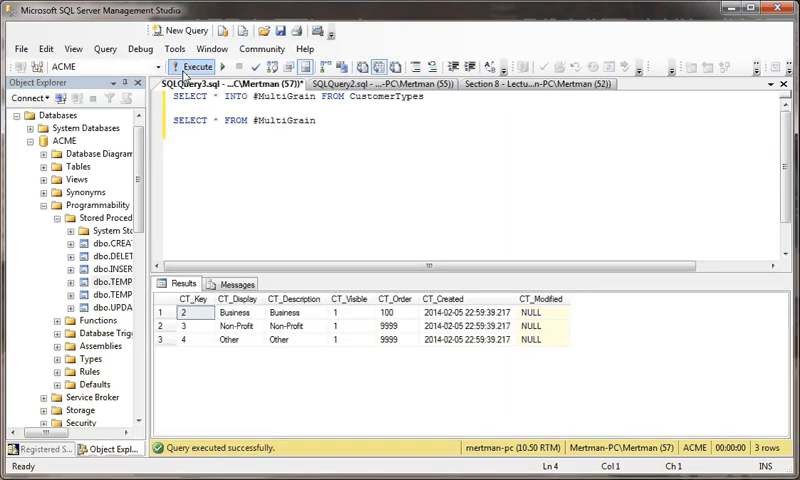
pyautogui.click(198, 66)
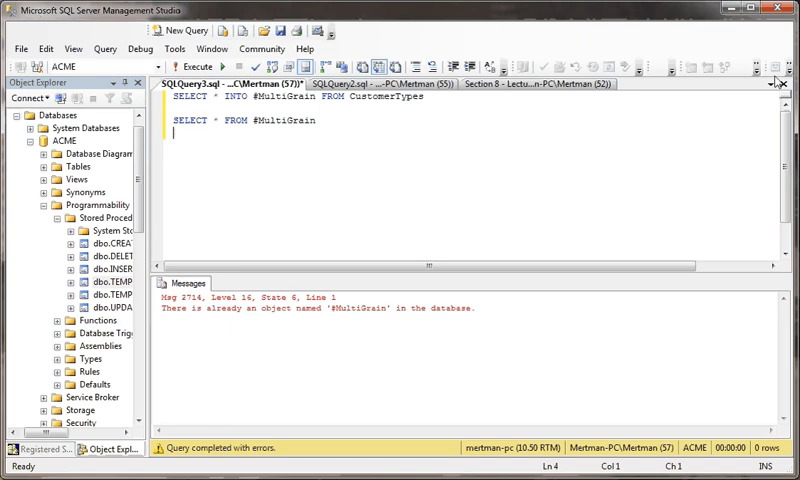
pyautogui.click(784, 84)
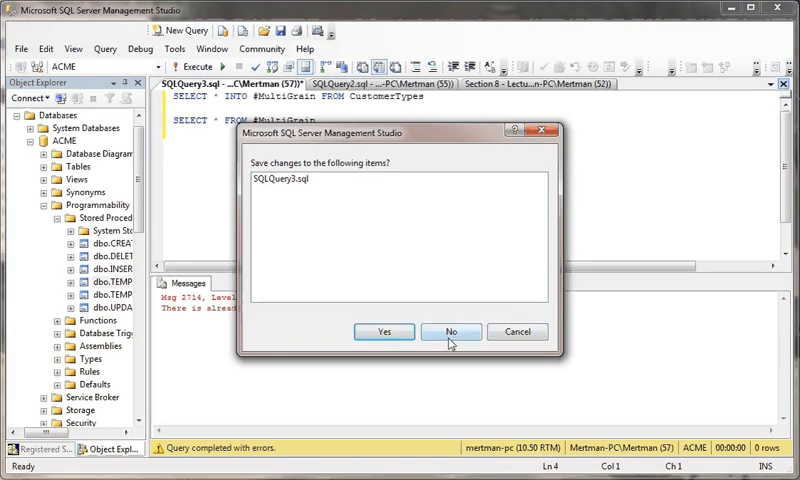
pyautogui.click(450, 331)
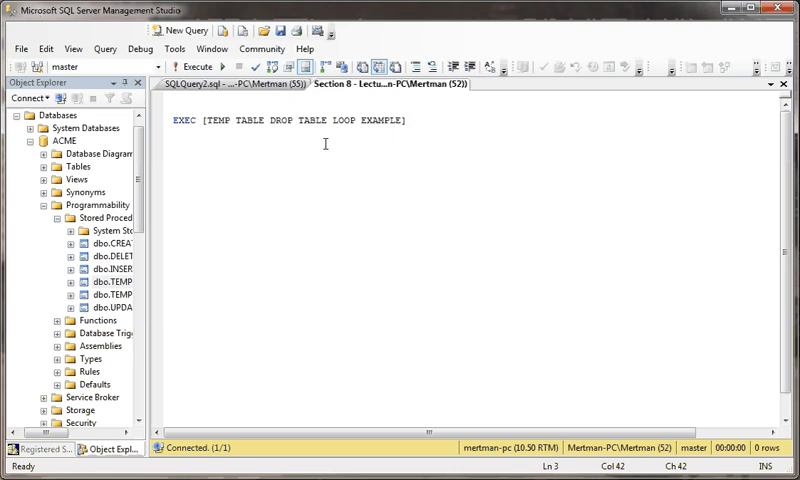
pyautogui.moveTo(185, 66)
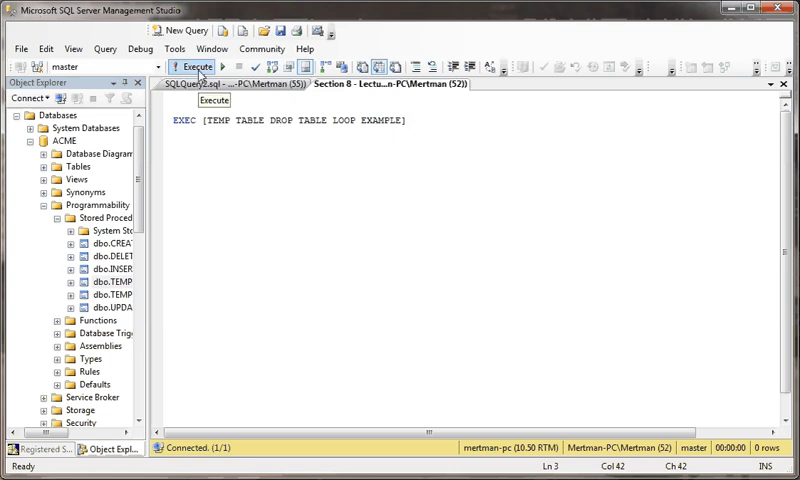
# Step: Run EXEC of the loop procedure, then return to its ALTER script
pyautogui.click(186, 67)
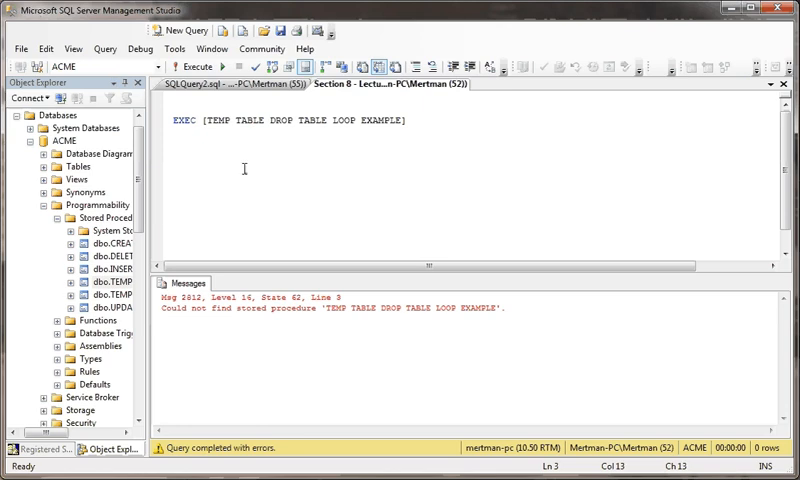
pyautogui.click(167, 66)
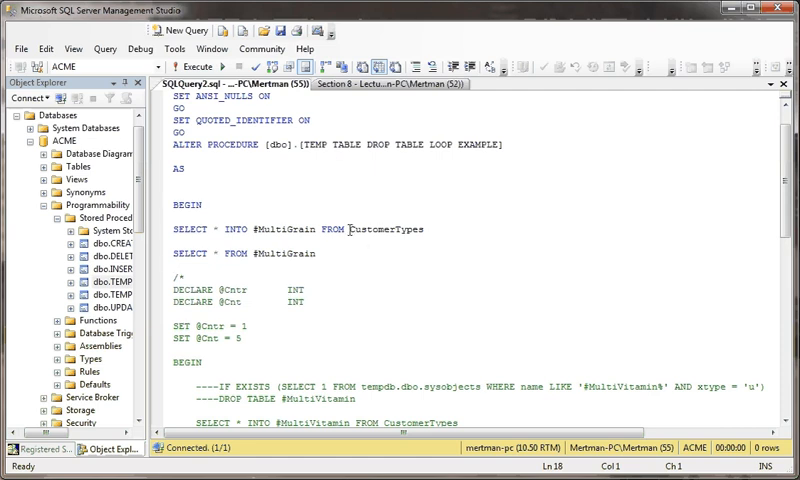
pyautogui.moveTo(290, 218)
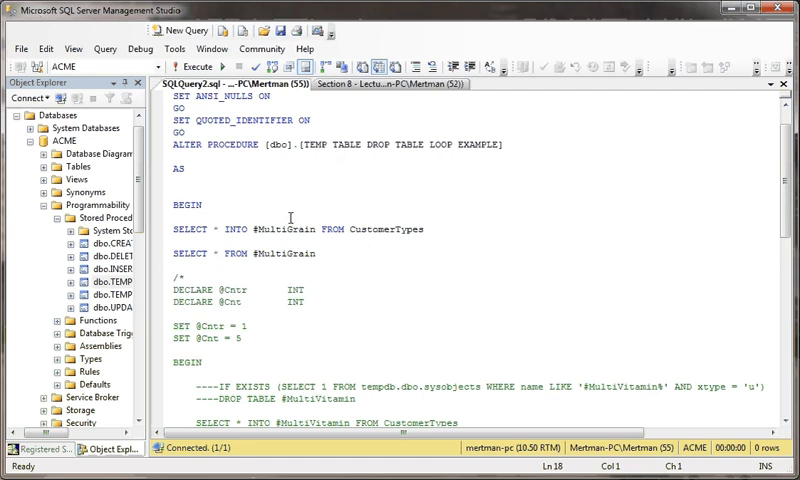
pyautogui.click(218, 229)
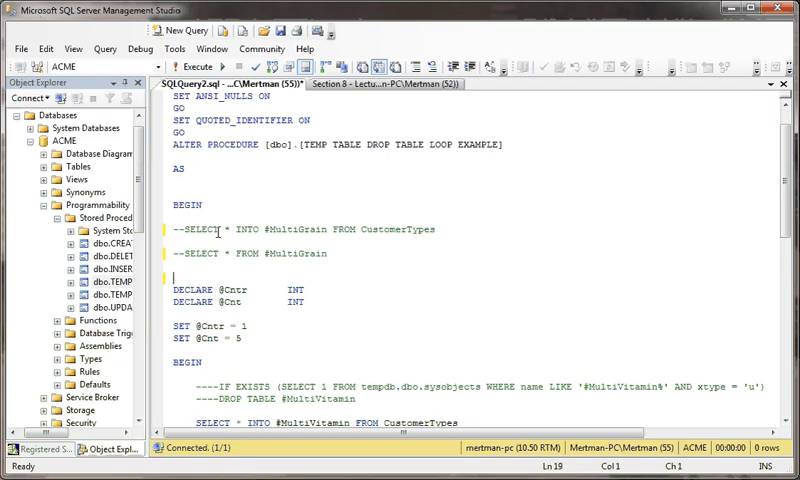
pyautogui.scroll(-3)
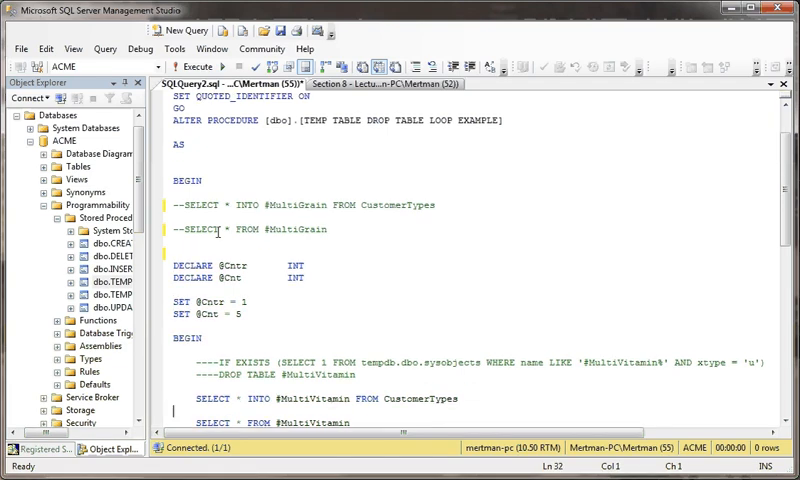
pyautogui.scroll(-3)
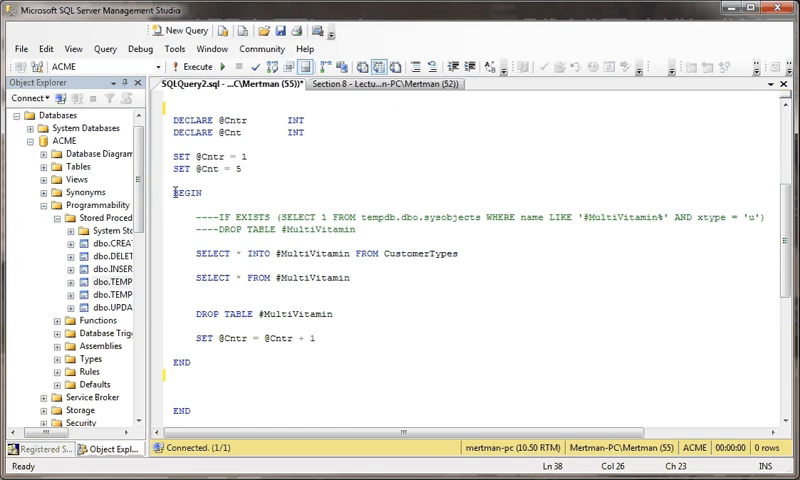
pyautogui.moveTo(175, 188); pyautogui.dragTo(197, 362)
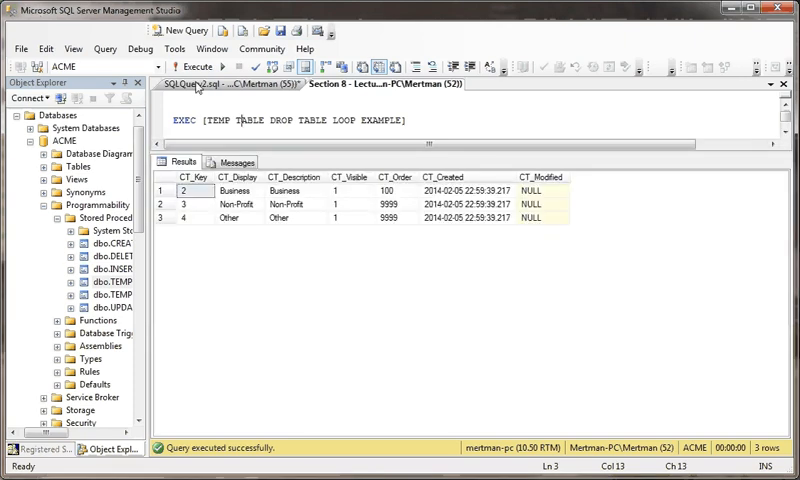
pyautogui.moveTo(190, 66)
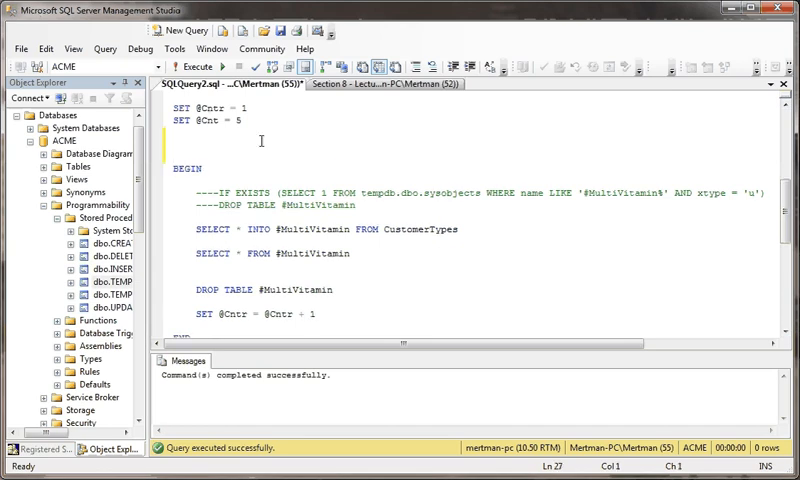
pyautogui.write('WHILE')
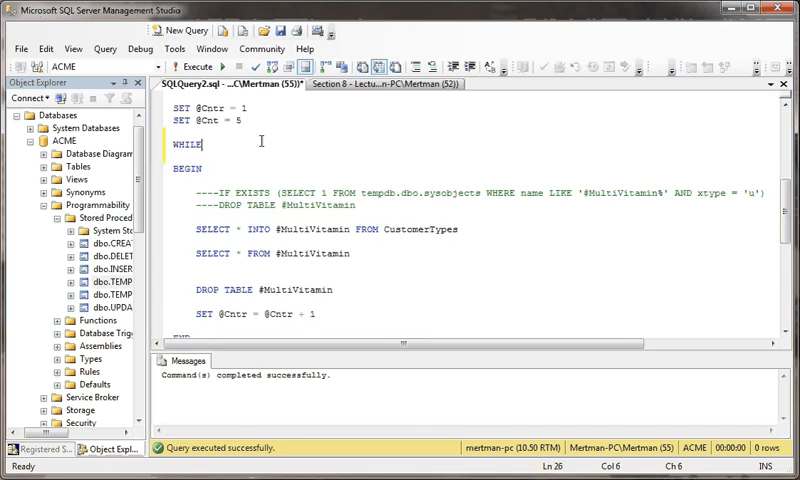
pyautogui.write('(')
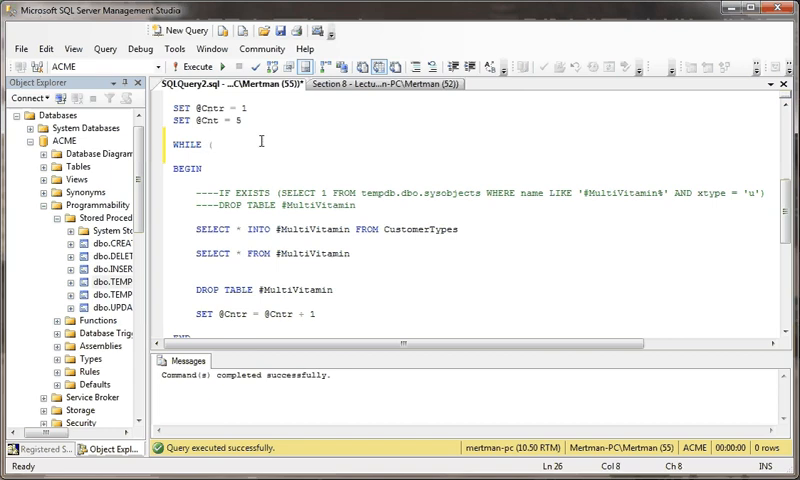
pyautogui.write('@Cnt')
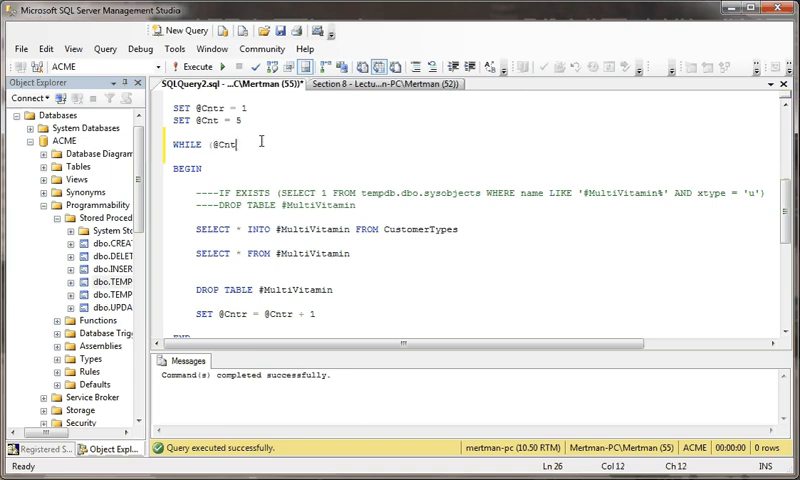
pyautogui.write('r <= @Cnt')
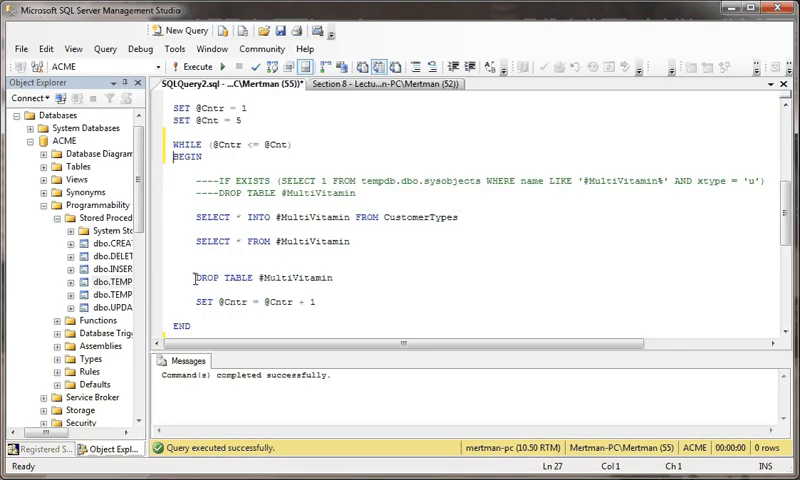
pyautogui.write('--')
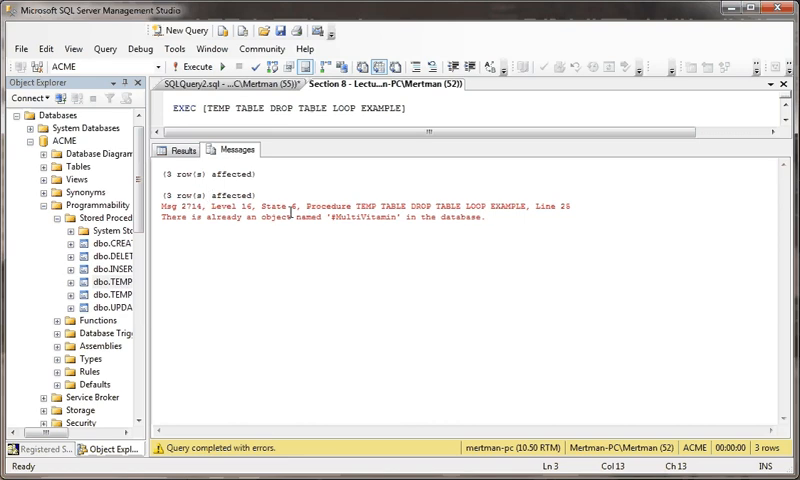
pyautogui.moveTo(300, 211)
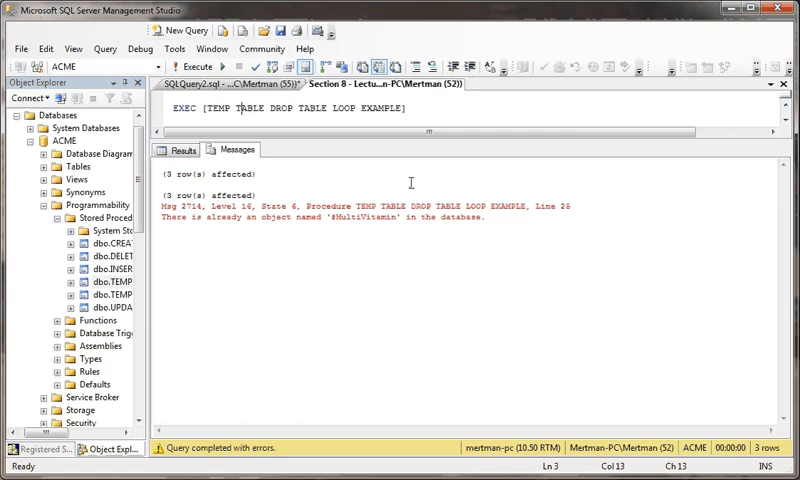
# Step: Execute the procedure definition script with DROP TABLE moved to the loop's top
pyautogui.click(205, 84)
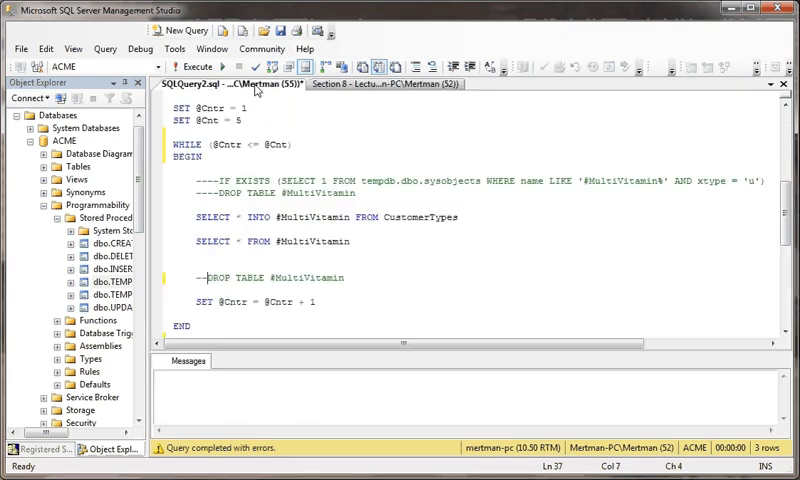
pyautogui.click(197, 66)
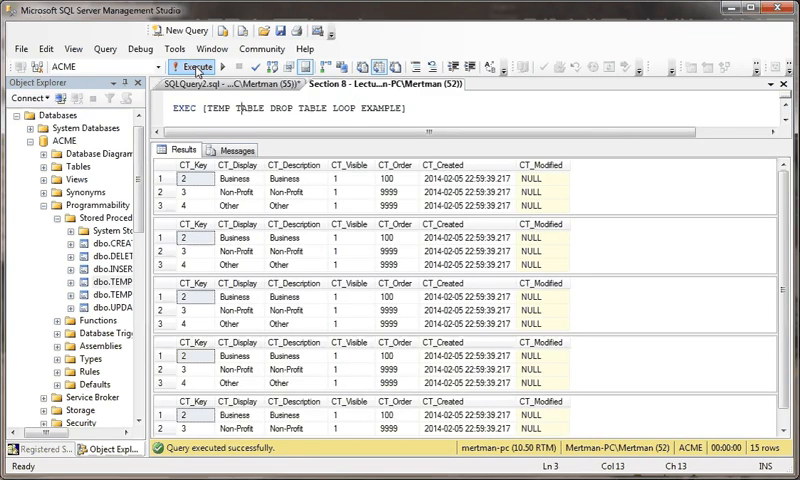
# Step: Return to the procedure script and review the loop with DROP TABLE #MultiVitamin active
pyautogui.click(187, 83)
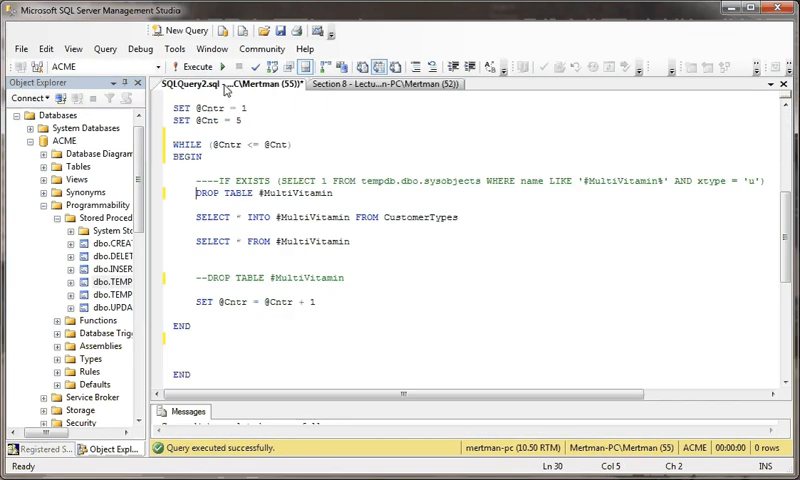
pyautogui.moveTo(251, 65)
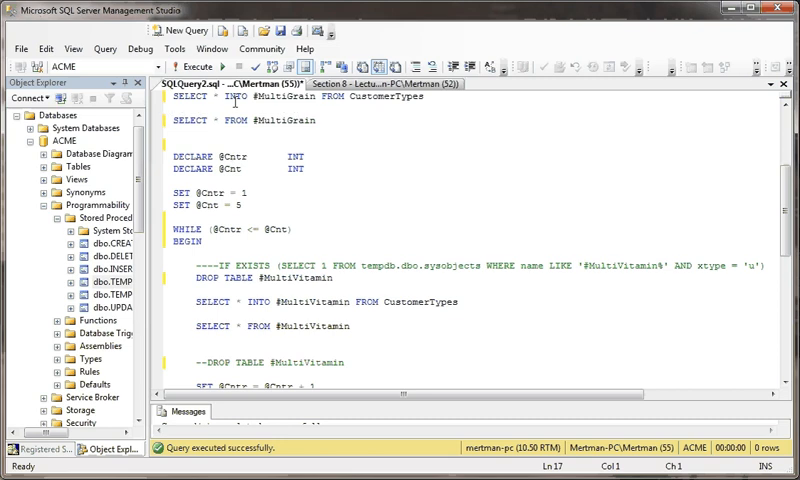
pyautogui.moveTo(273, 120)
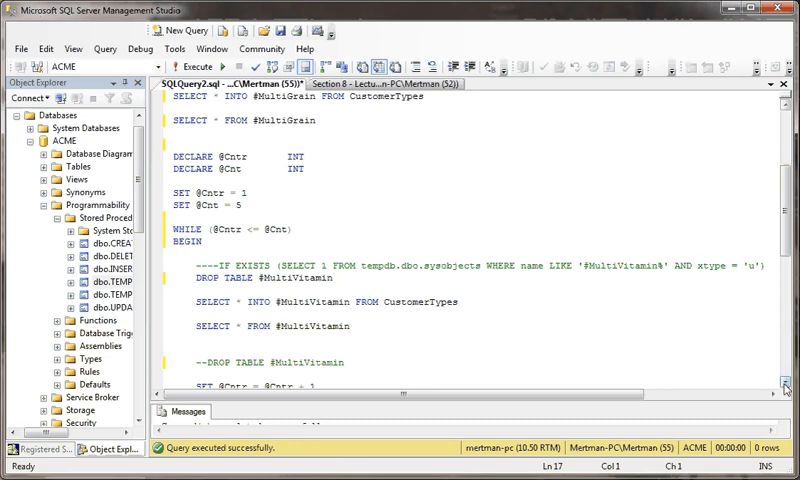
pyautogui.scroll(-3)
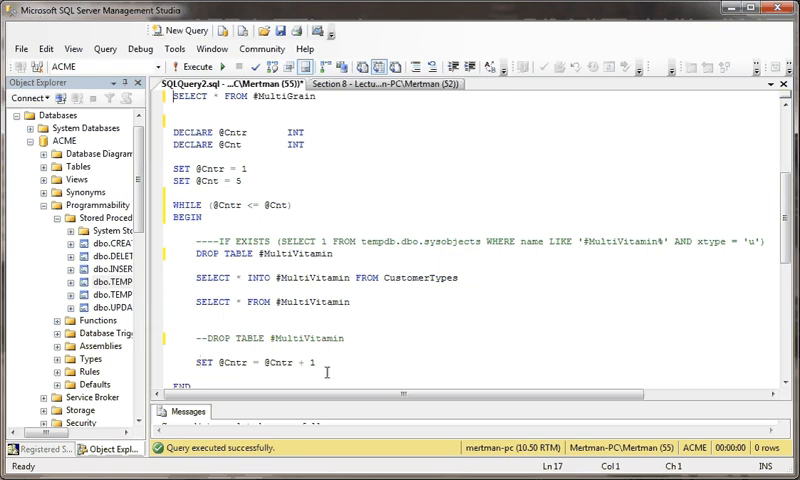
pyautogui.moveTo(387, 143)
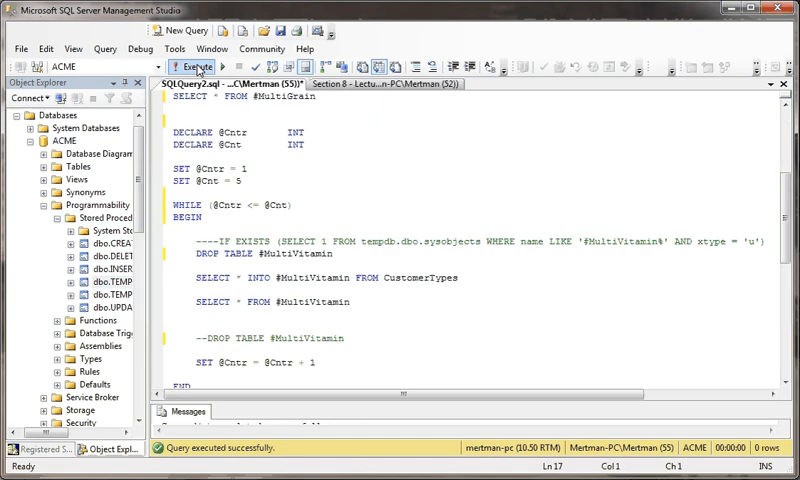
# Step: Apply the procedure with DROP TABLE at the loop start, then return to the definition script
pyautogui.click(189, 66)
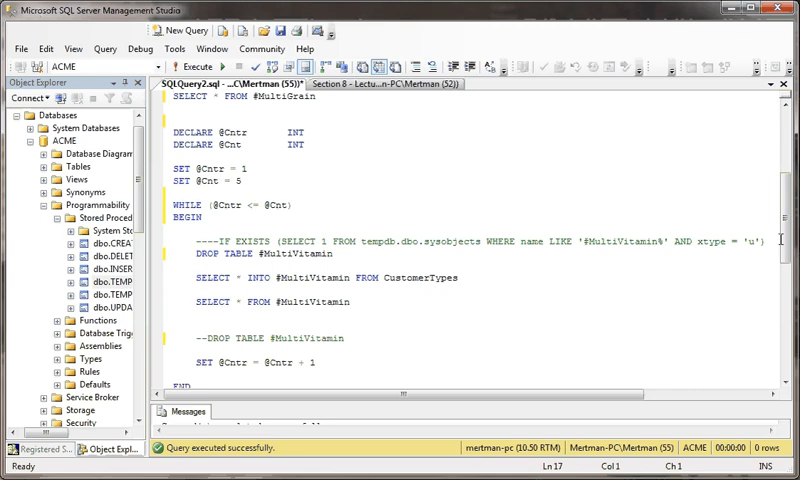
pyautogui.doubleClick(278, 99)
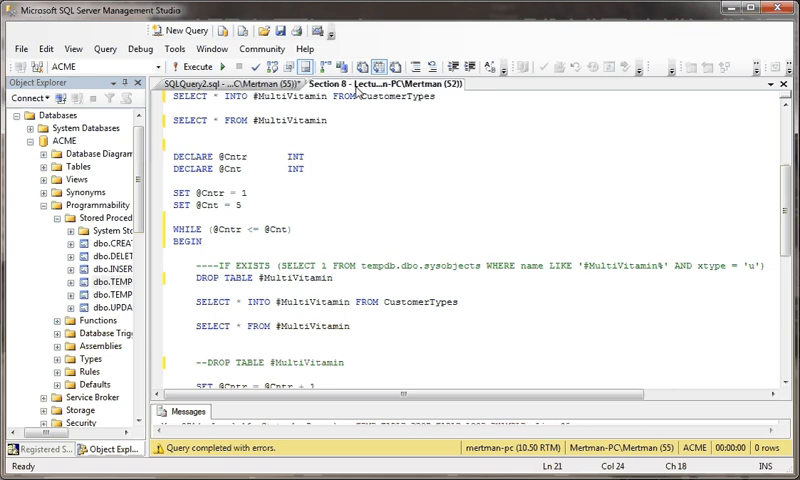
pyautogui.click(157, 62)
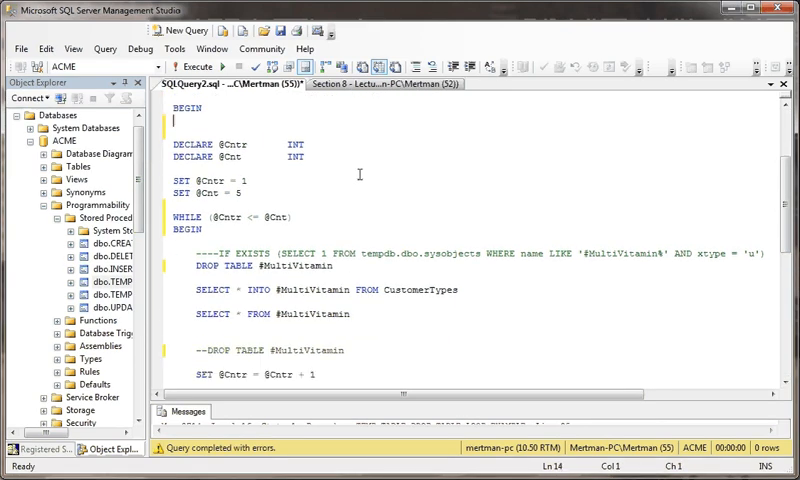
pyautogui.moveTo(725, 319)
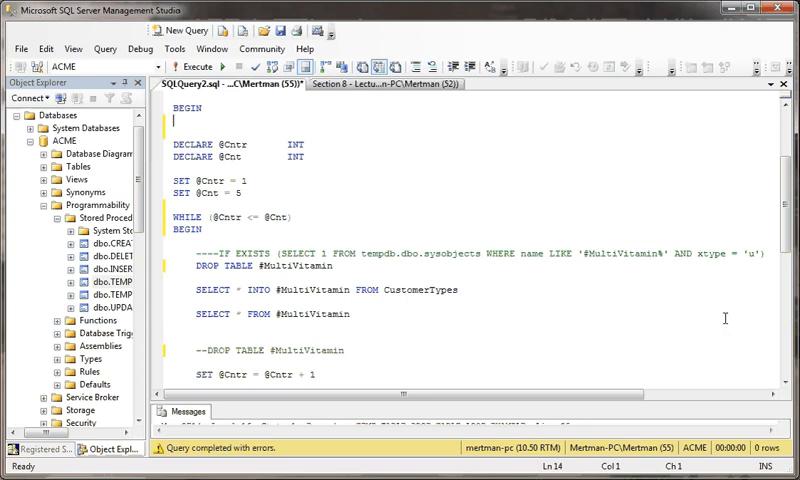
# Step: Run EXEC in the Section 8 script to test the IF EXISTS DROP TABLE guard
pyautogui.scroll(-3)
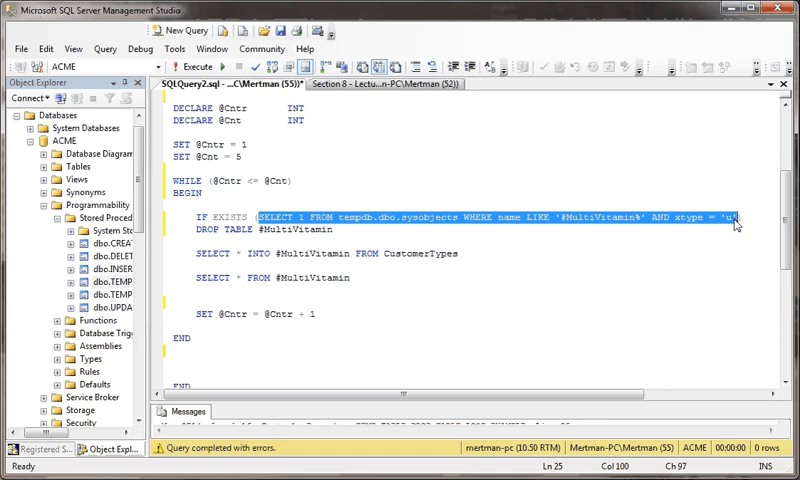
pyautogui.moveTo(515, 226)
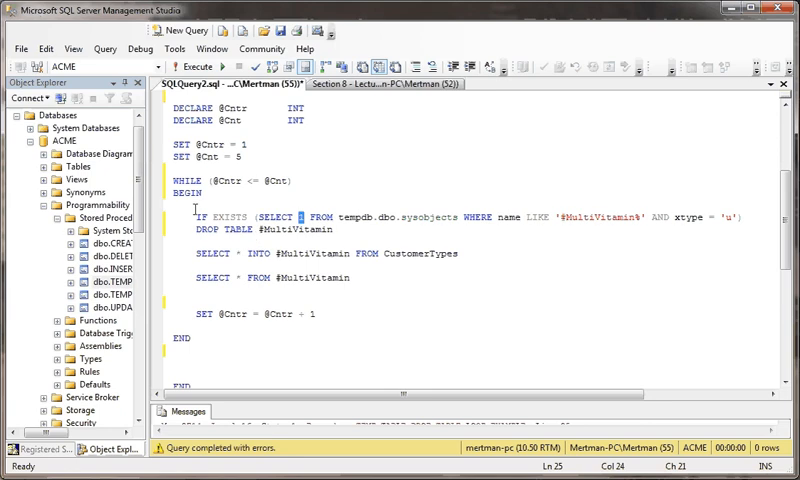
pyautogui.moveTo(333, 149)
pyautogui.write('1')
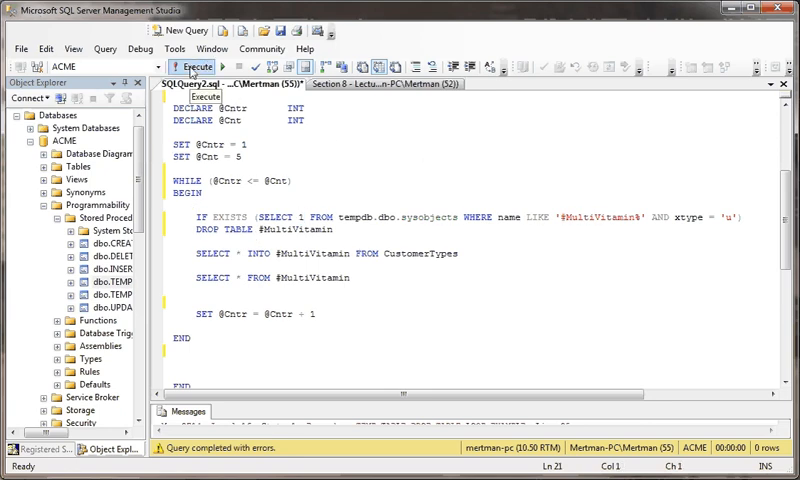
pyautogui.click(343, 84)
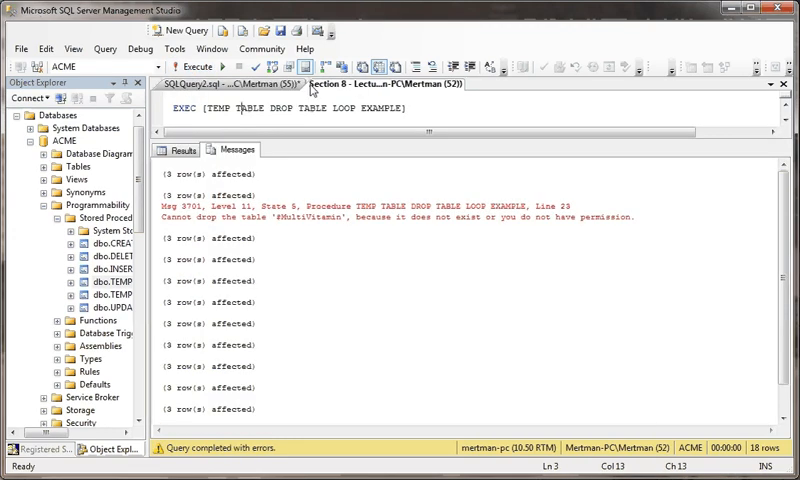
pyautogui.click(196, 65)
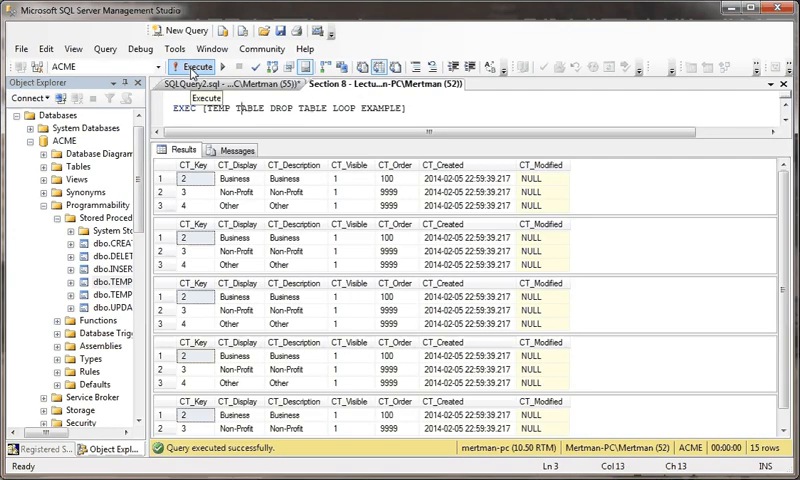
# Step: Comment out the IF EXISTS guard and its DROP TABLE #MultiVitamin line with --
pyautogui.scroll(-3)
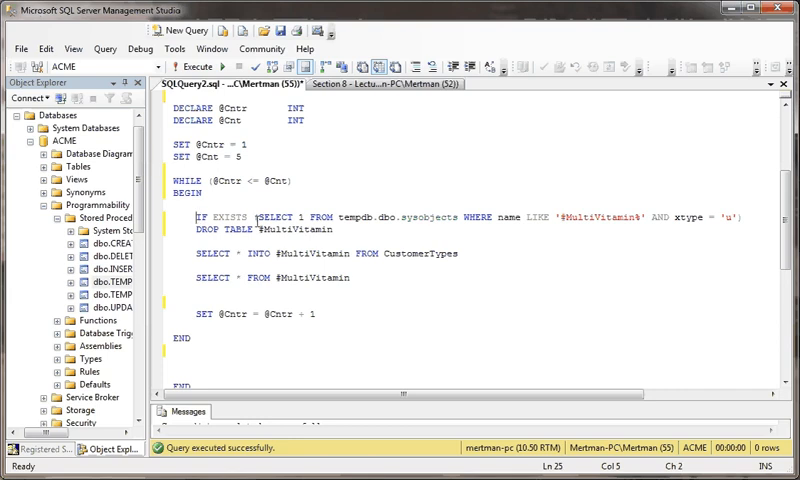
pyautogui.write('--')
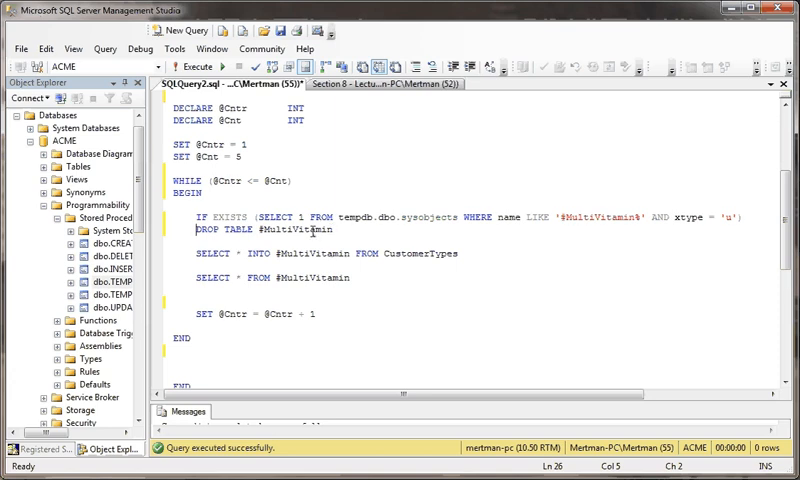
pyautogui.write('--')
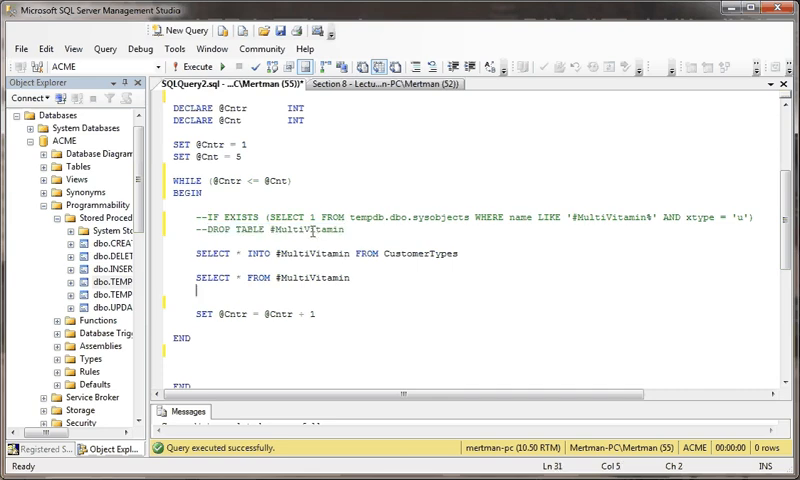
pyautogui.write('DROP TABLE #MultiVitamin')
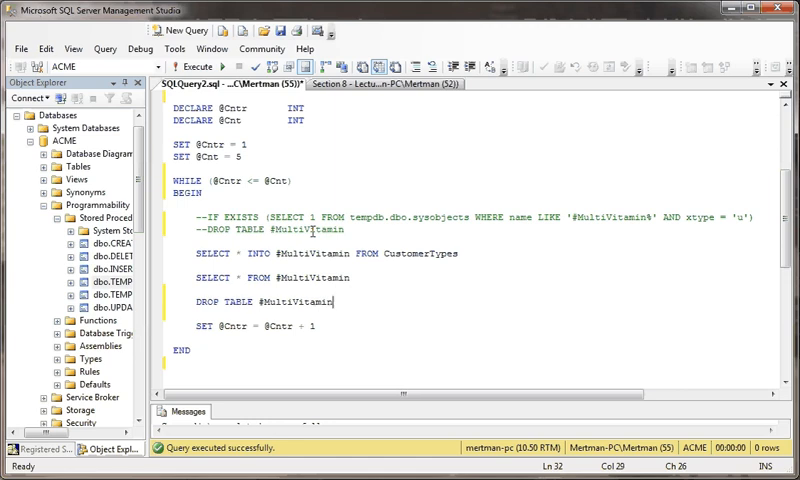
pyautogui.moveTo(318, 185)
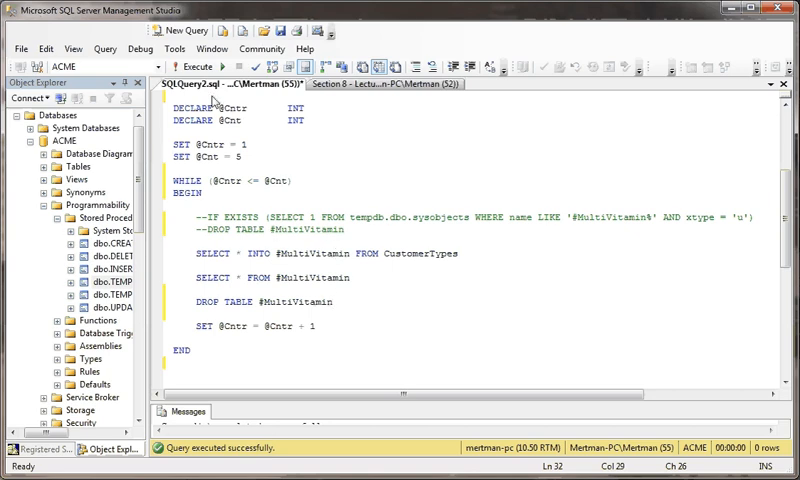
pyautogui.moveTo(206, 227)
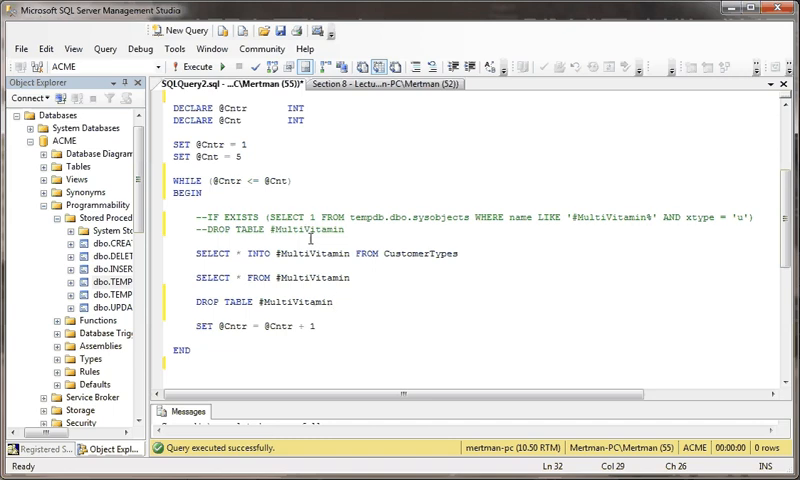
pyautogui.click(335, 302)
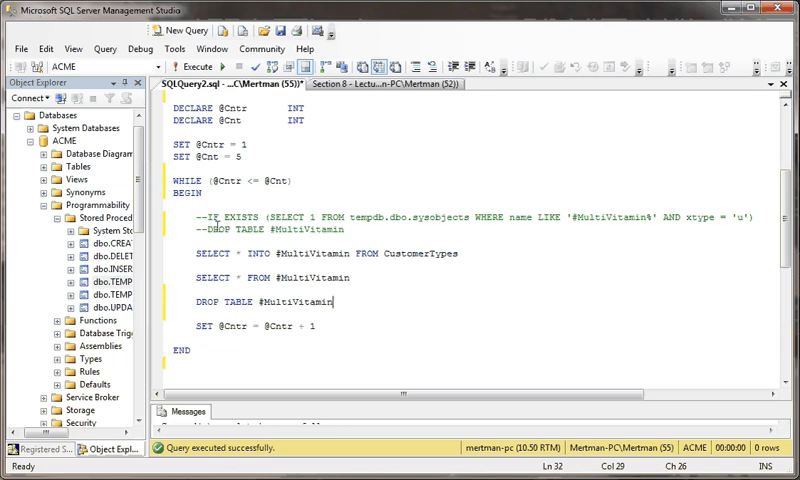
pyautogui.click(299, 216)
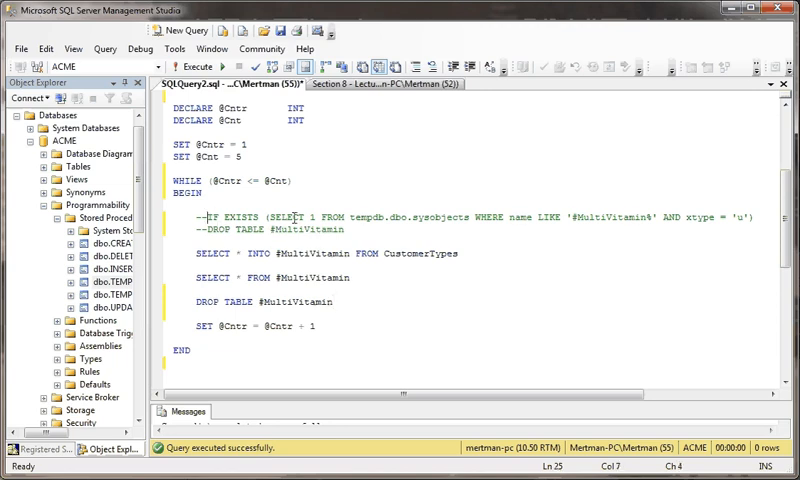